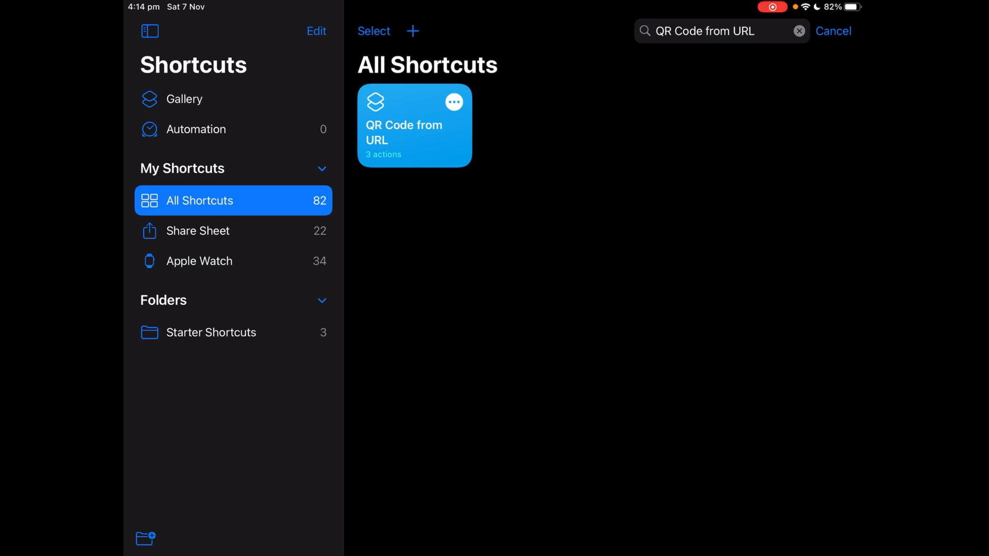
Step: Run the existing QR Code from URL shortcut and enter apple.com as its URL
left_click(414, 129)
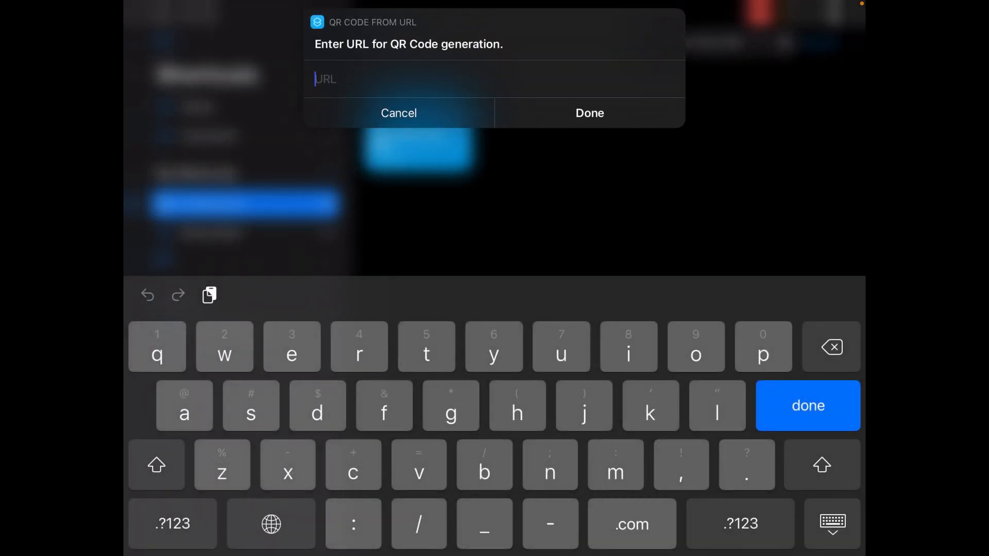
type("a")
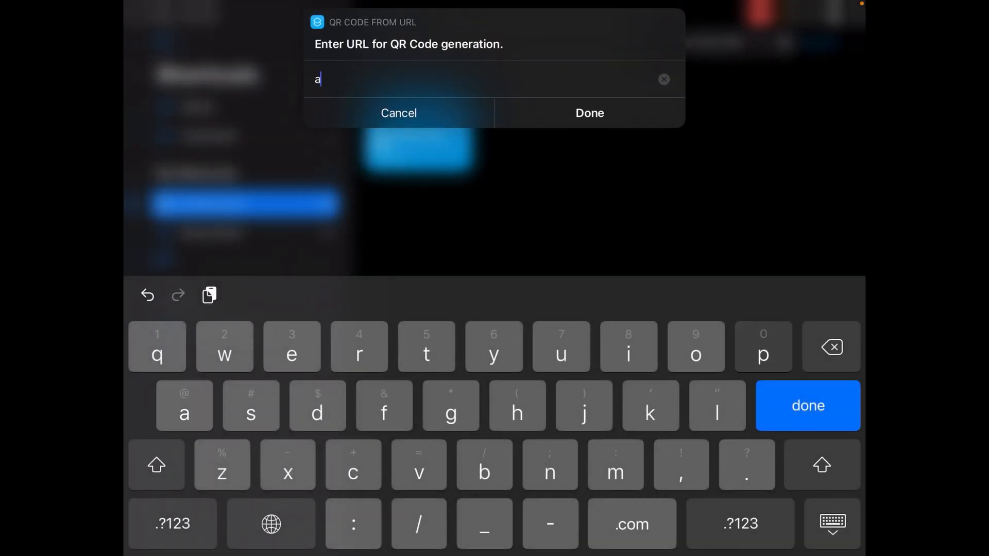
type("pple.com")
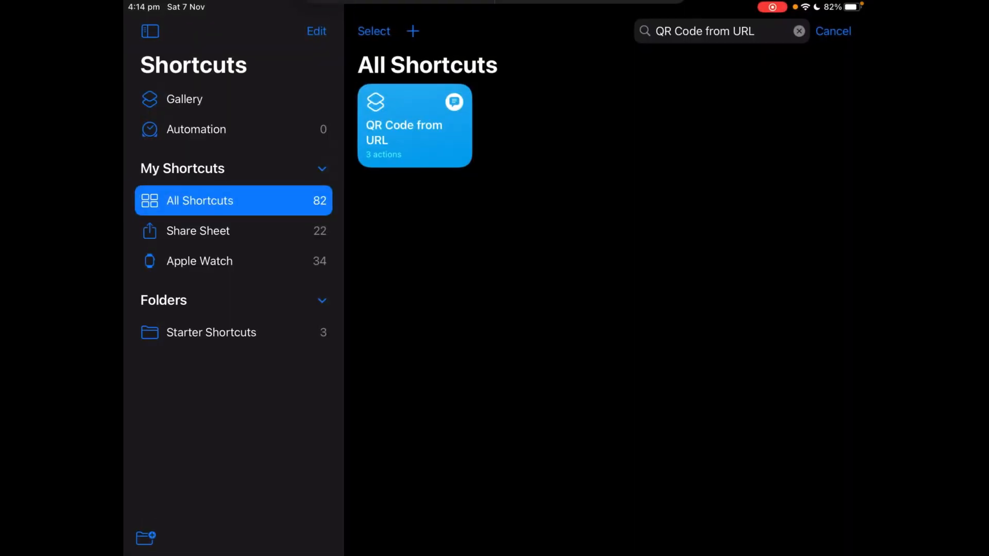
Step: Delete the old QR Code from URL shortcut and confirm the deletion
left_click(414, 126)
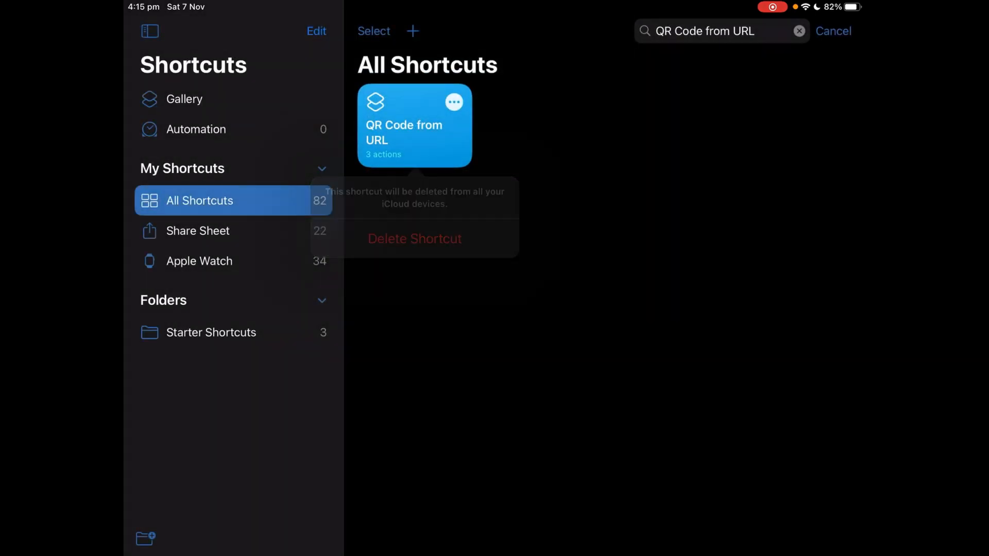
left_click(415, 238)
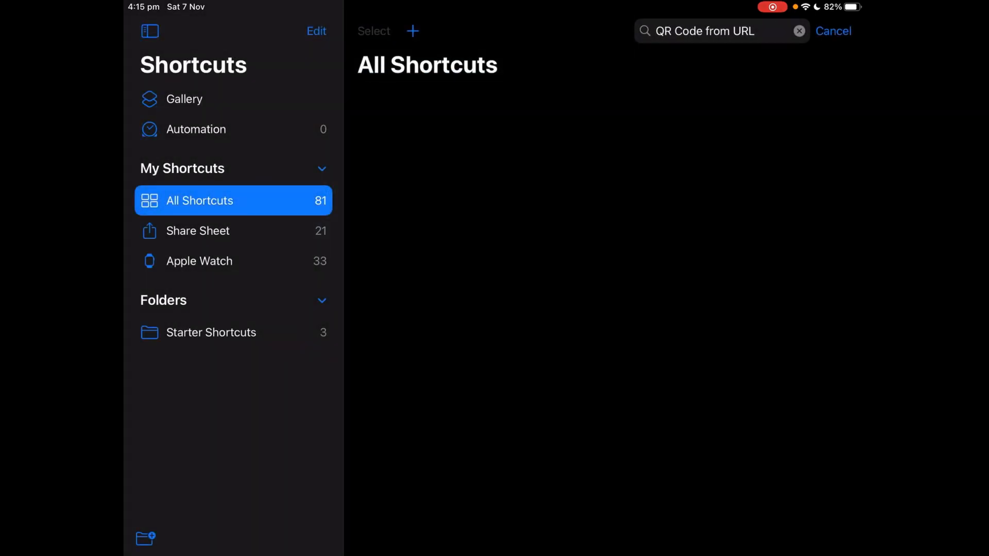
Step: Create a new shortcut and add the Ask for Input action found by searching 'Ask for'
left_click(412, 30)
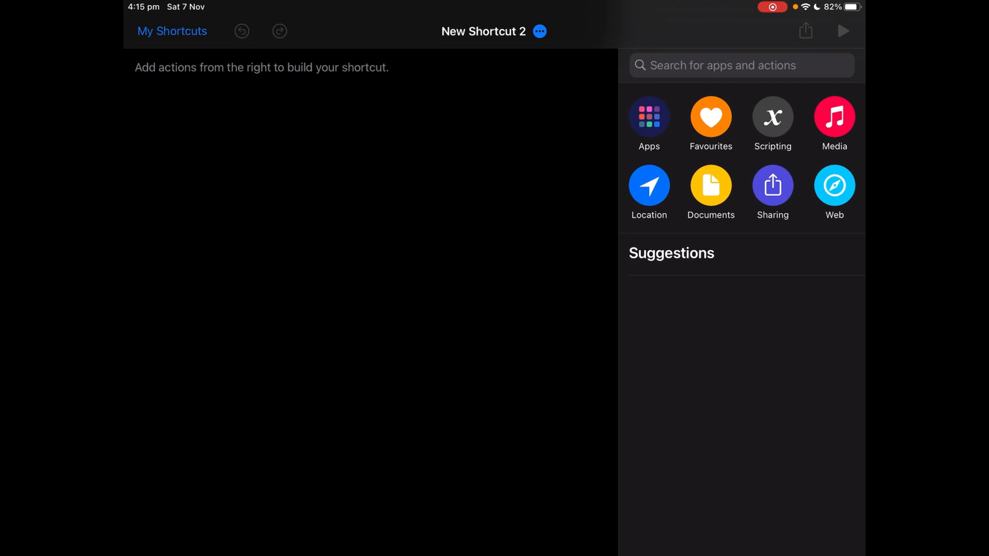
left_click(740, 65)
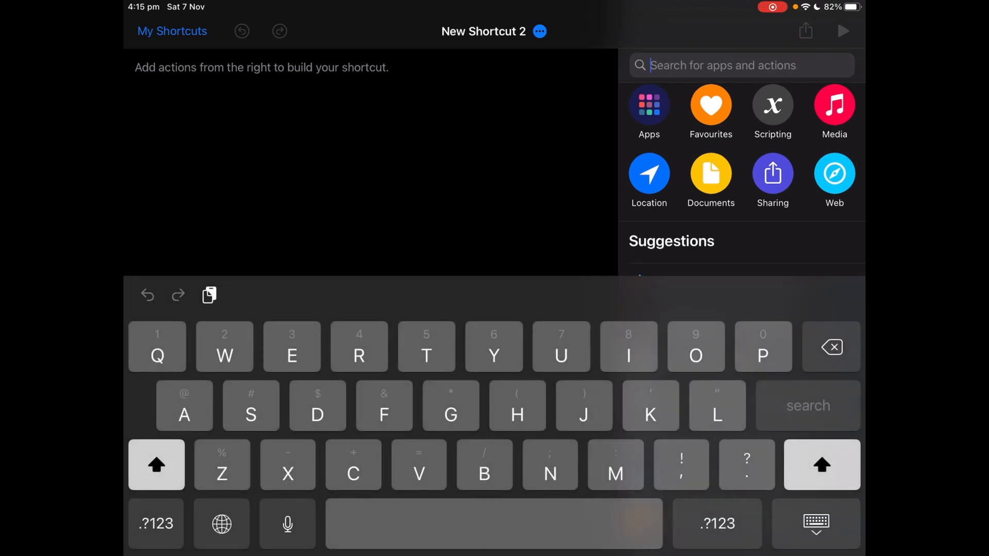
type("Ask for")
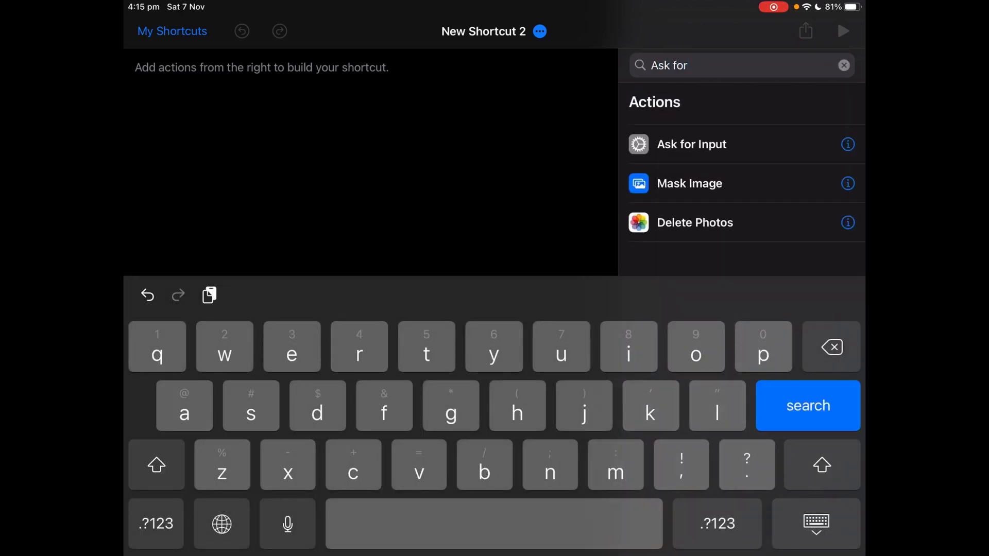
left_click(691, 144)
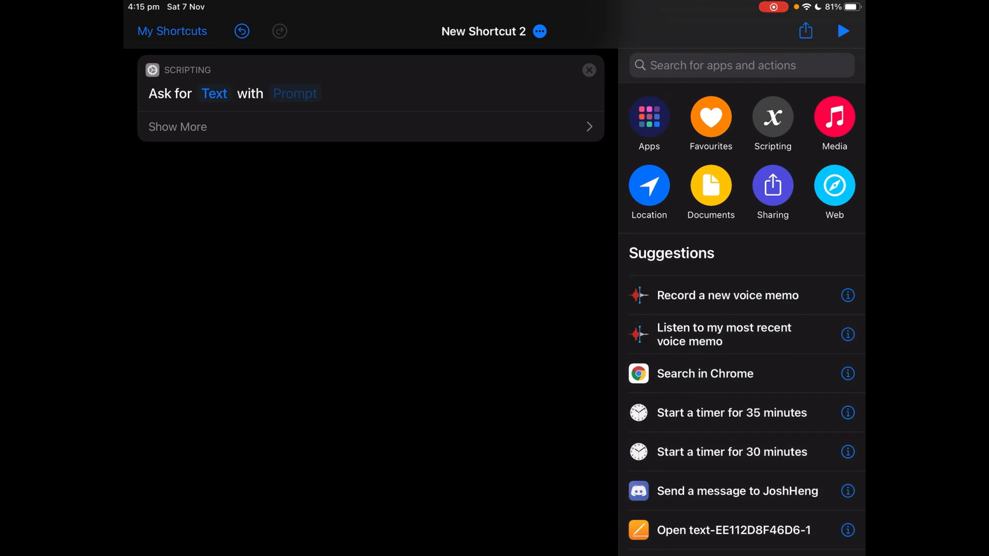
Step: Set the input type to URL with prompt 'What is the URL?' and add a URL action
left_click(214, 94)
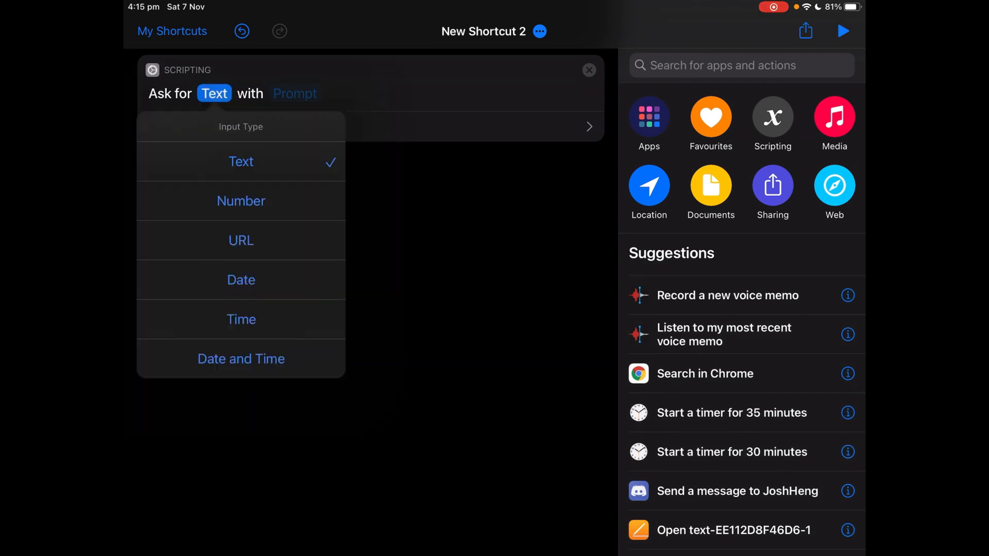
left_click(240, 240)
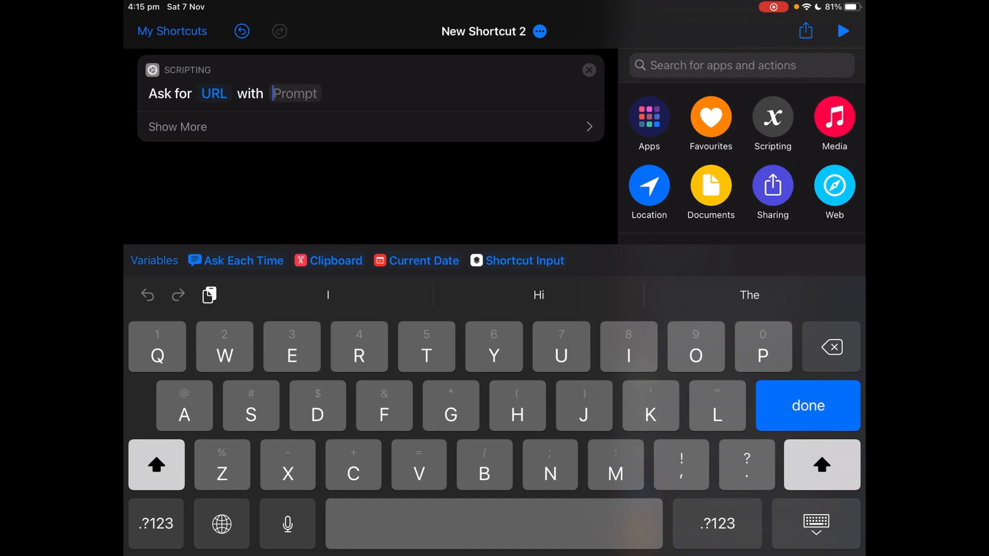
type("What is")
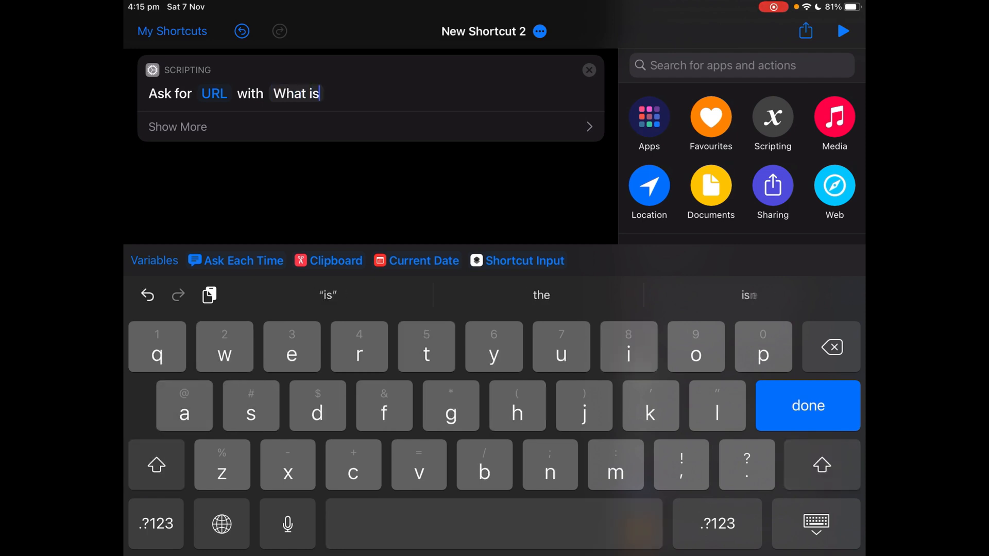
type("the URL?")
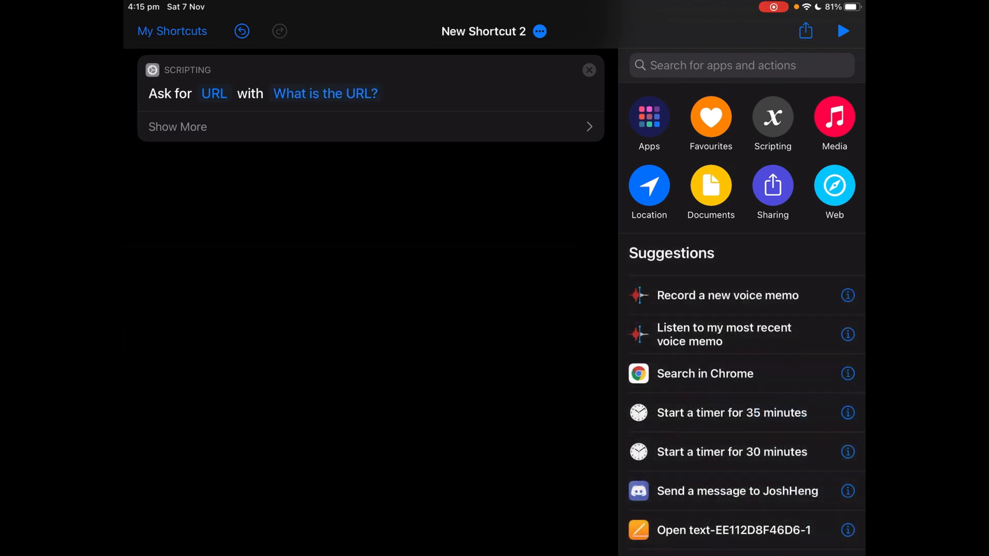
type("Url")
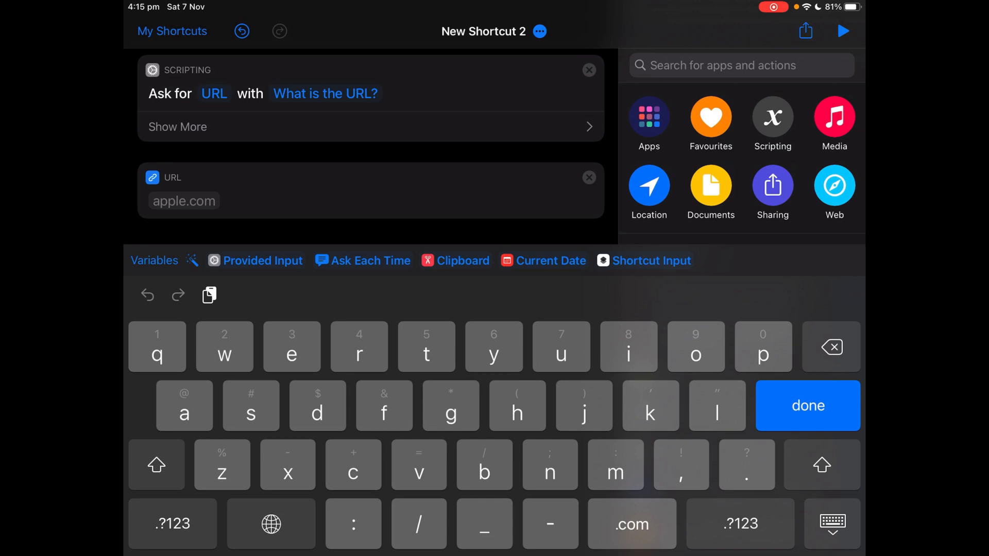
Step: Set the URL action to Provided Input, then add Generate QR Code and Quick Look actions
left_click(263, 261)
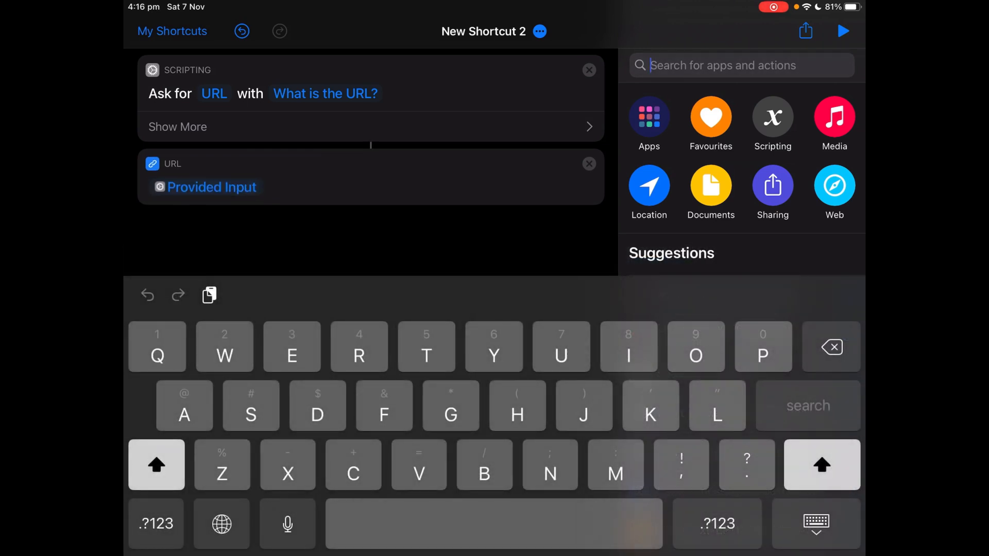
type("Gene")
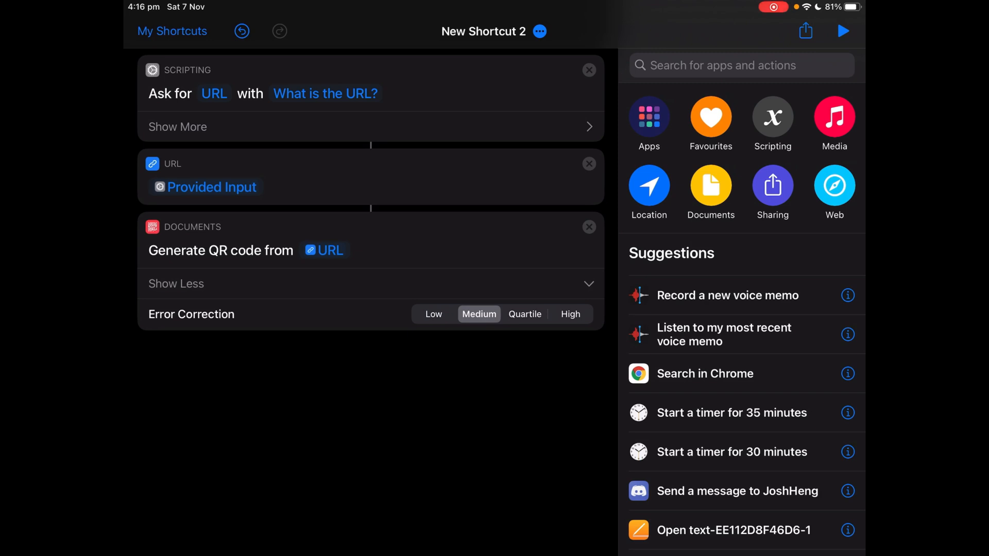
left_click(176, 283)
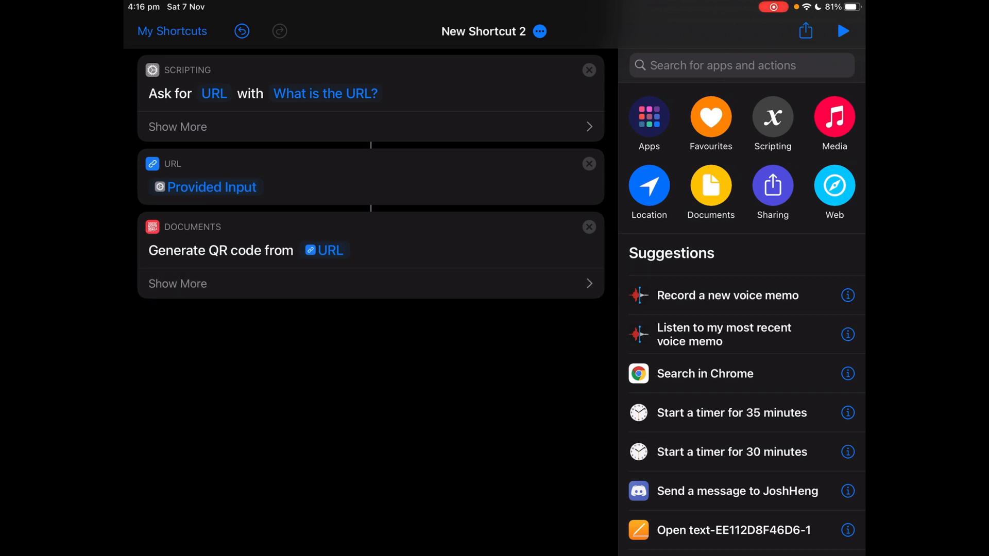
type("Quick")
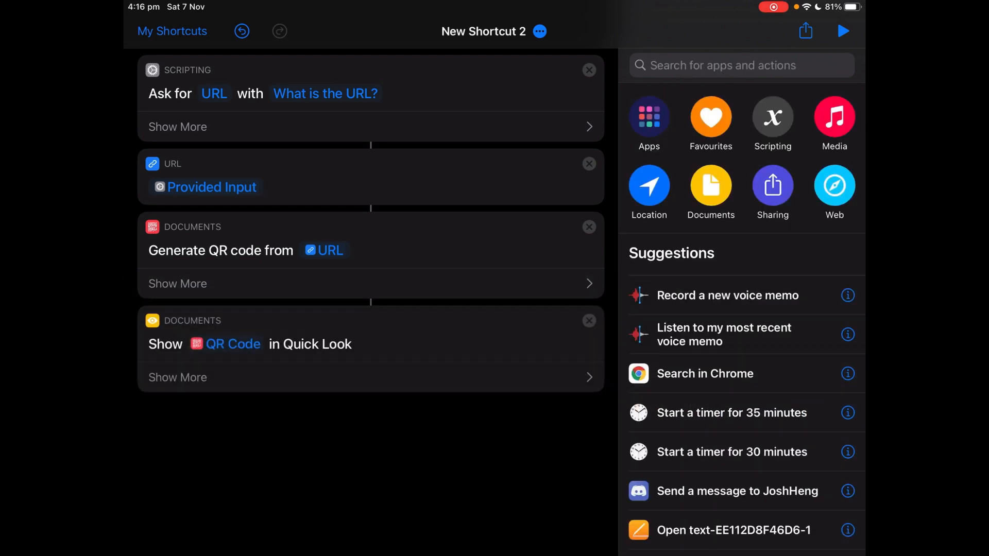
left_click(177, 378)
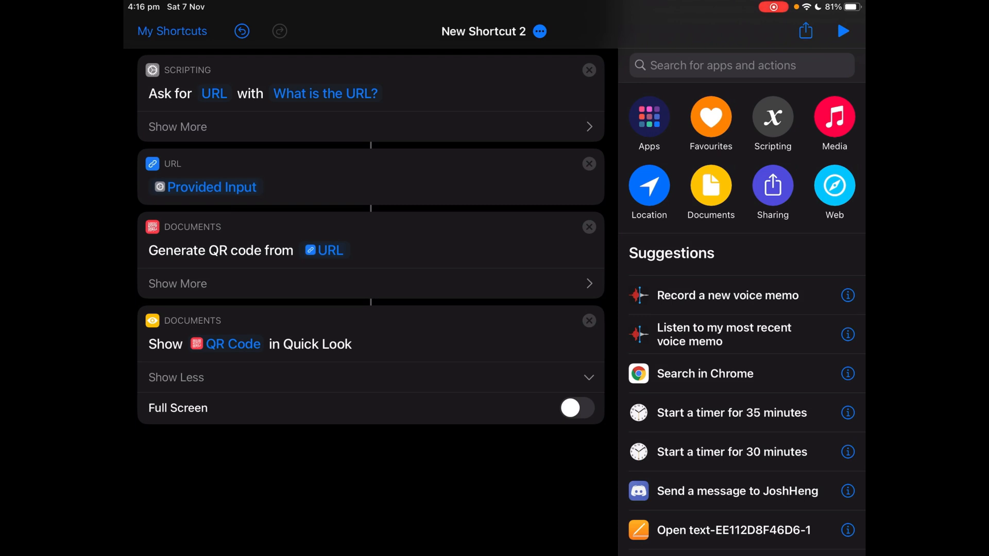
left_click(176, 378)
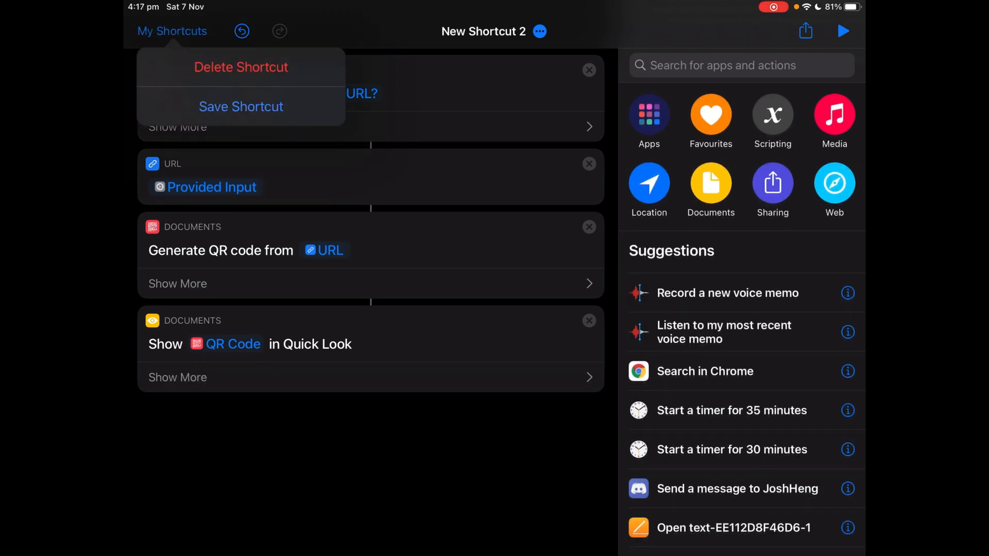
Step: Save the shortcut with the name 'QR Code from URL', confirming the icon settings
left_click(241, 106)
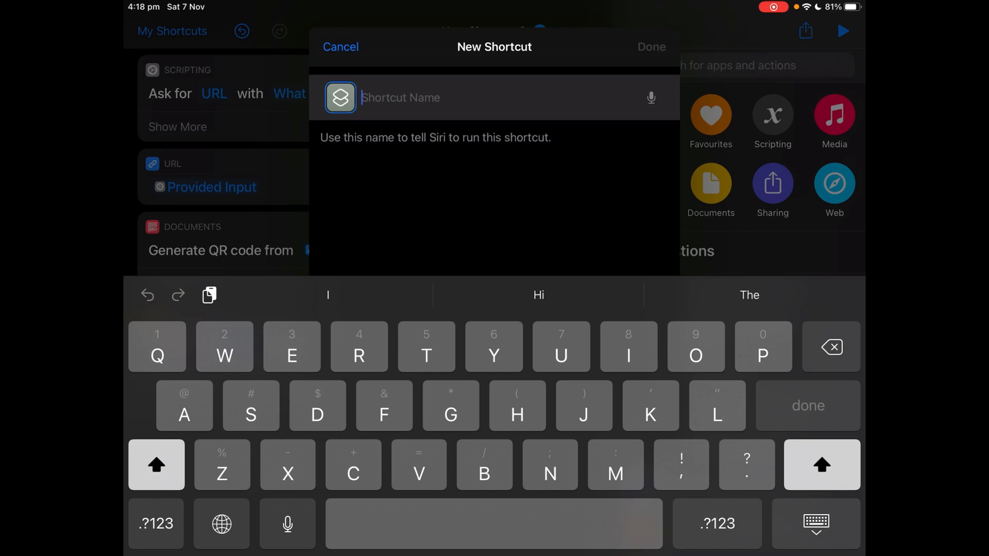
type("QR Code from UR")
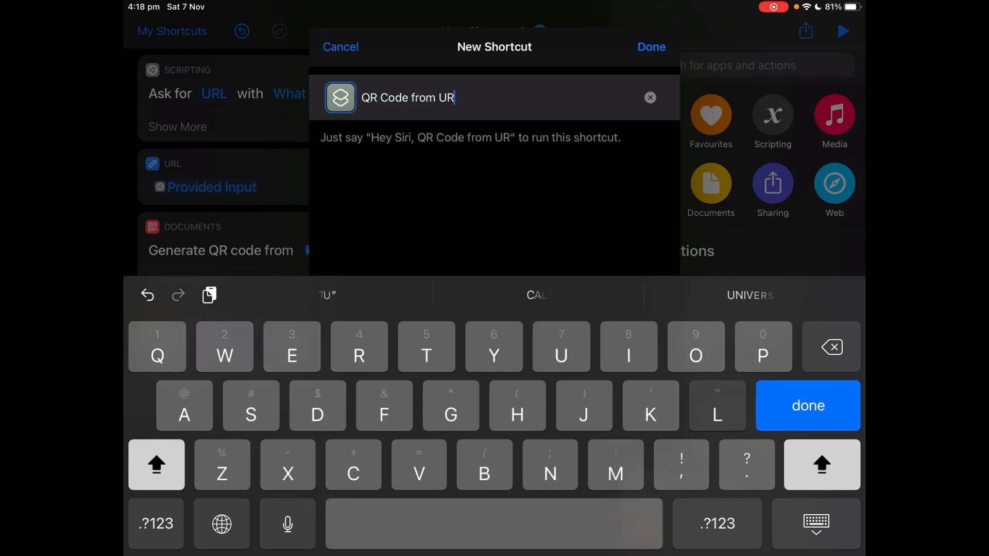
left_click(340, 97)
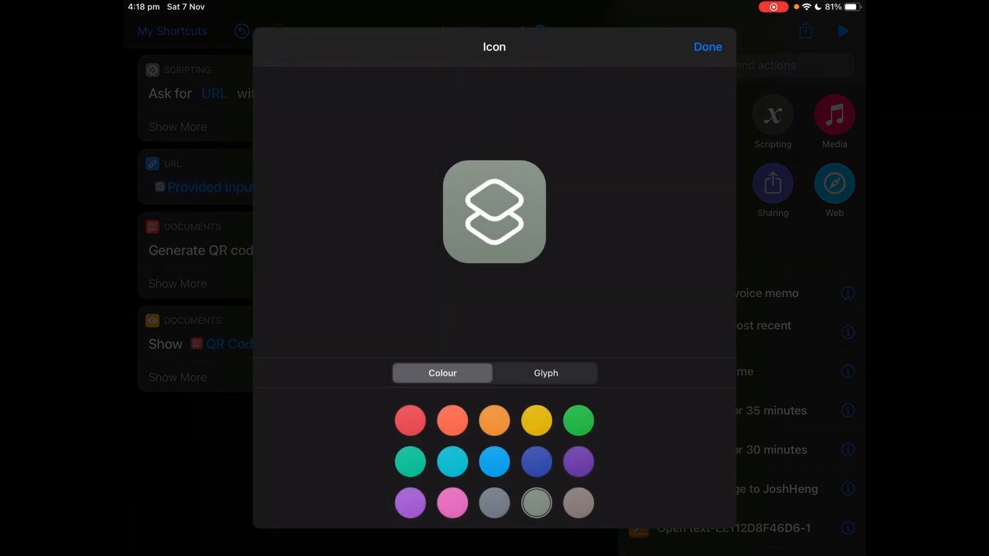
left_click(493, 462)
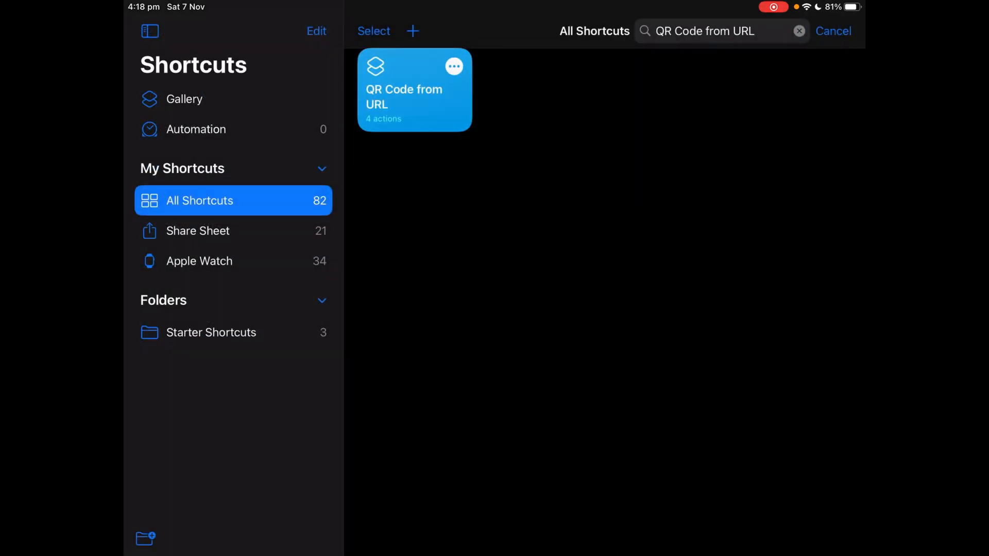
Step: Run the new QR Code from URL shortcut and submit its URL prompt
left_click(414, 90)
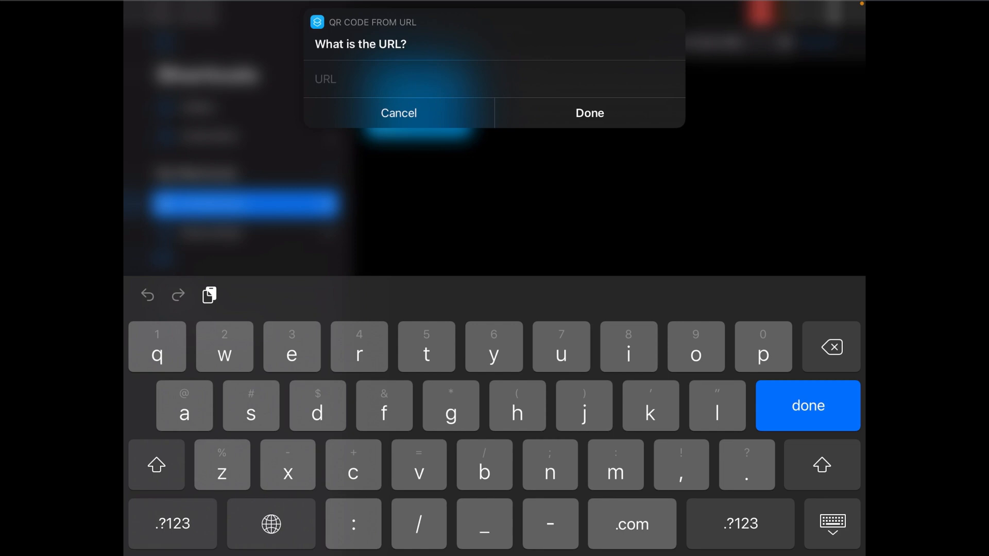
left_click(590, 113)
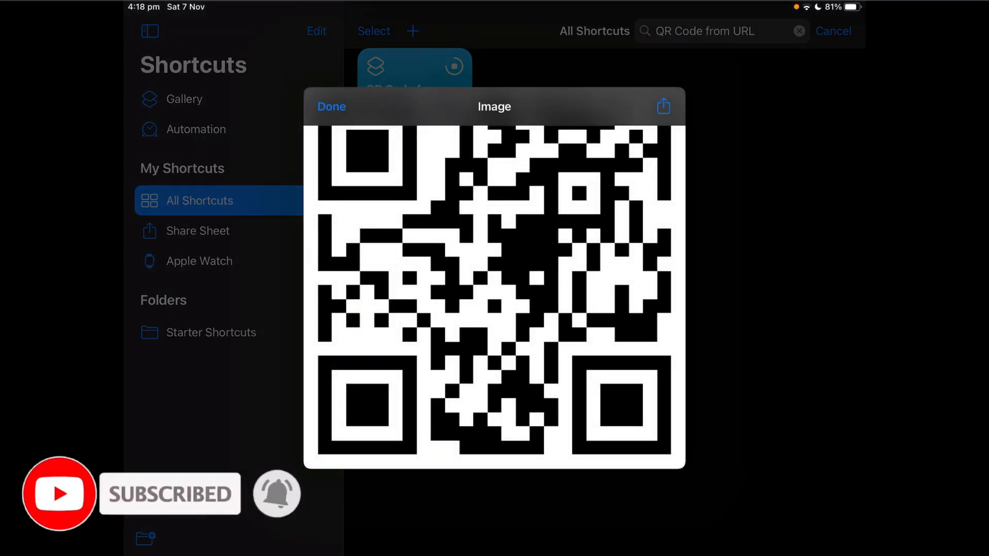